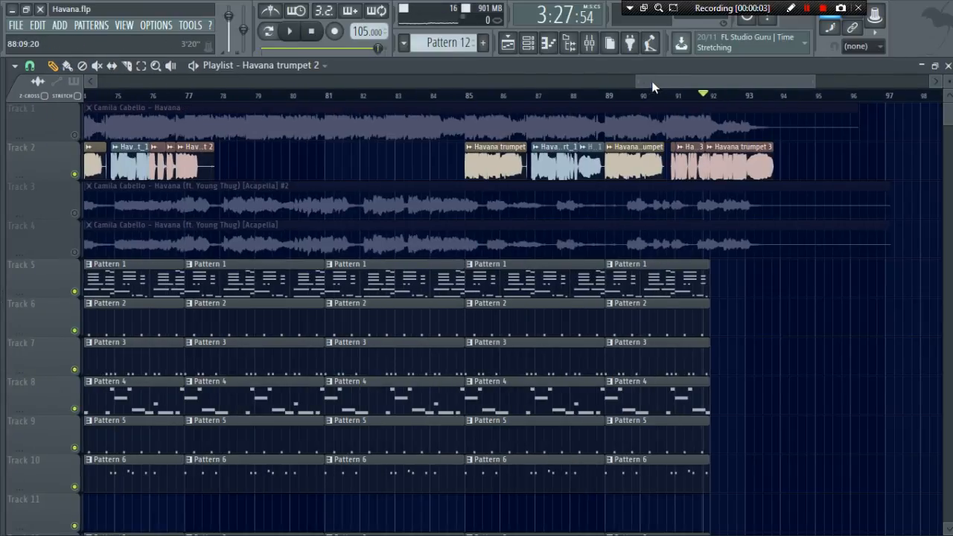
- Scroll through the Havana playlist and bring up Pattern 1's Addictive Keys chords
{"action": "scroll", "scroll_direction": "down", "scroll_amount": 3}
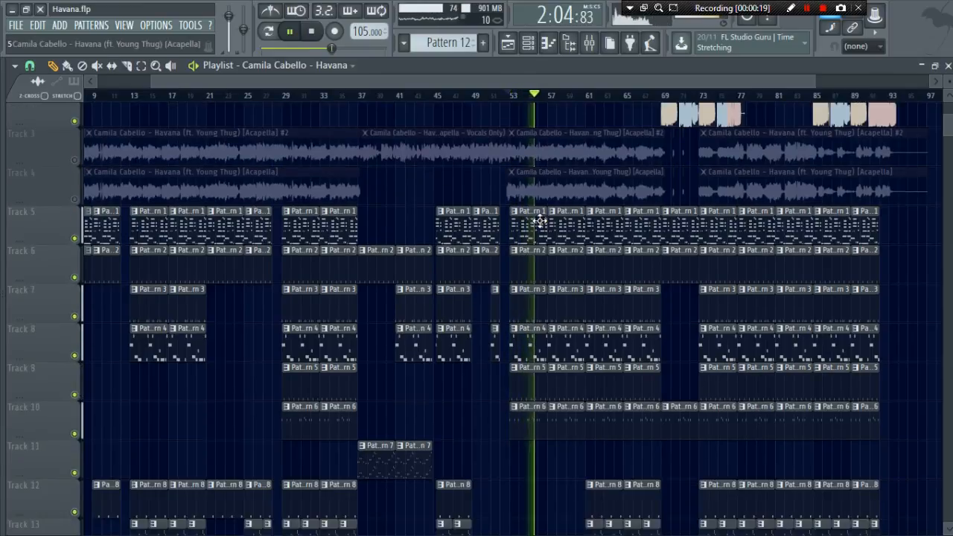
{"action": "scroll", "scroll_direction": "down", "scroll_amount": 3}
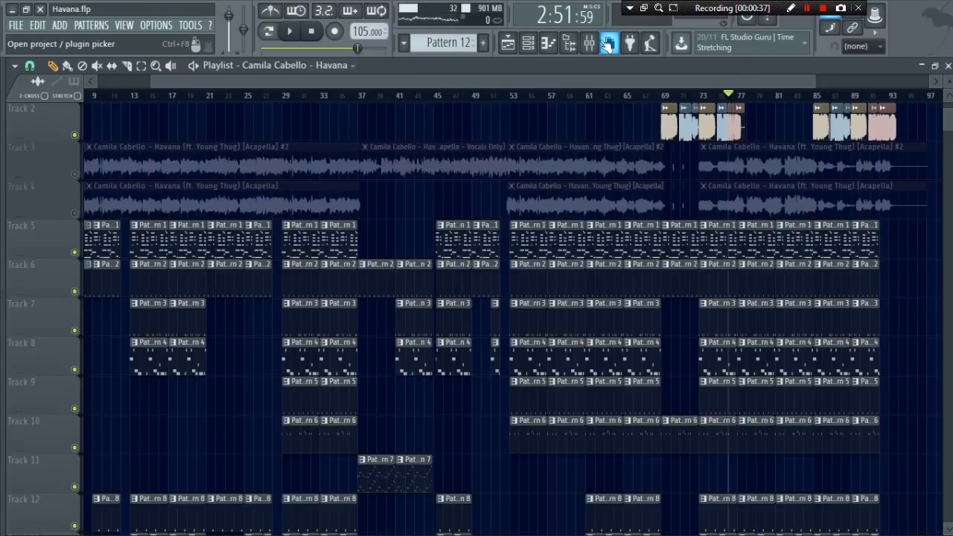
{"action": "left_click", "coordinate": [589, 42]}
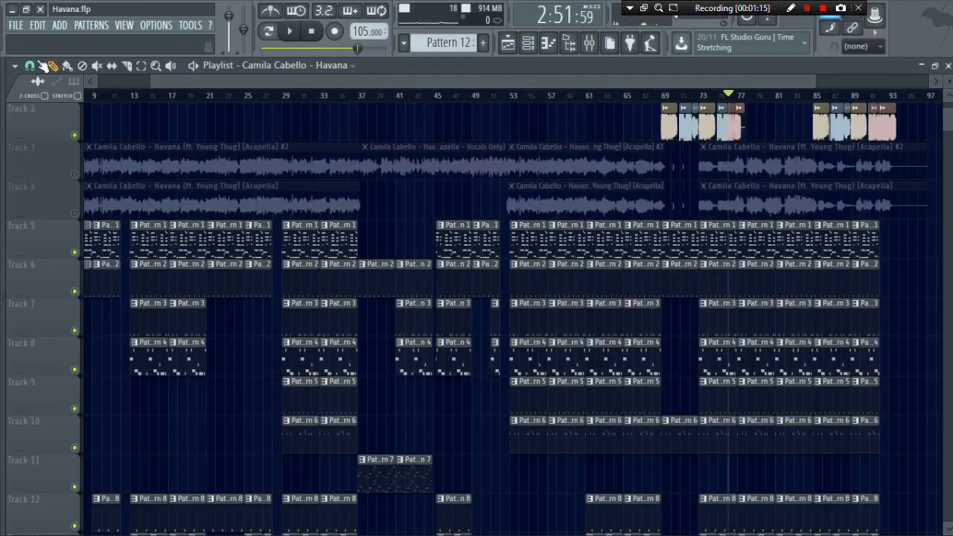
{"action": "mouse_move", "coordinate": [590, 146]}
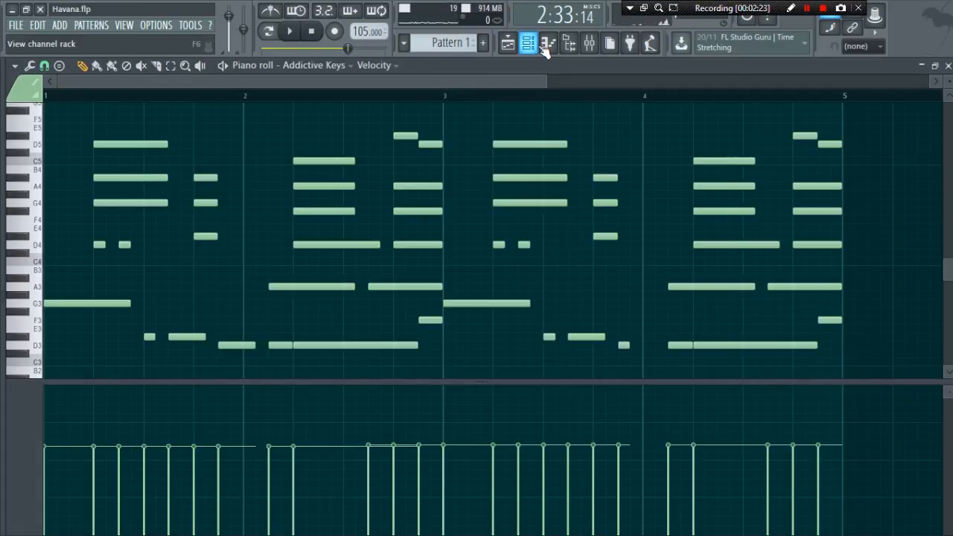
- Play back the Addictive Keys chords in pattern mode, then stop
{"action": "left_click", "coordinate": [268, 30]}
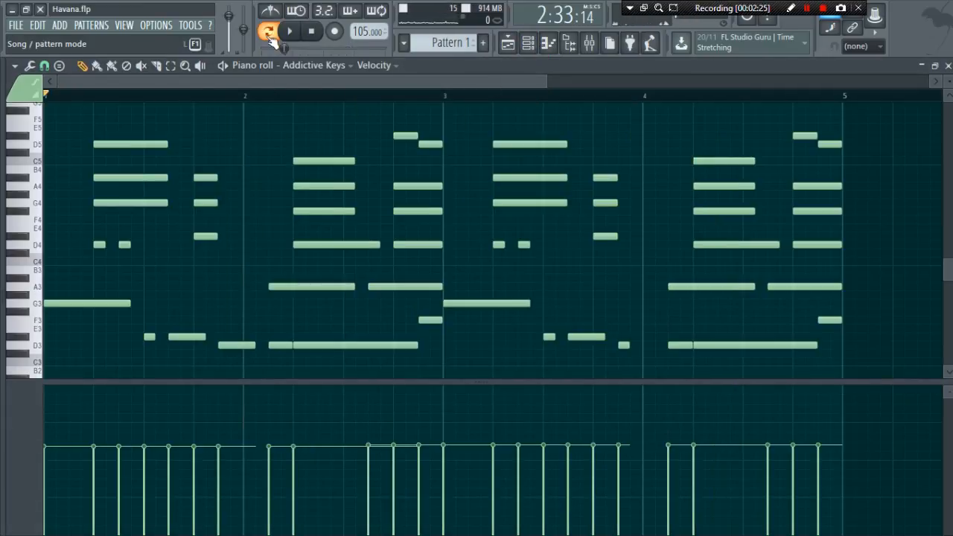
{"action": "left_click", "coordinate": [289, 30]}
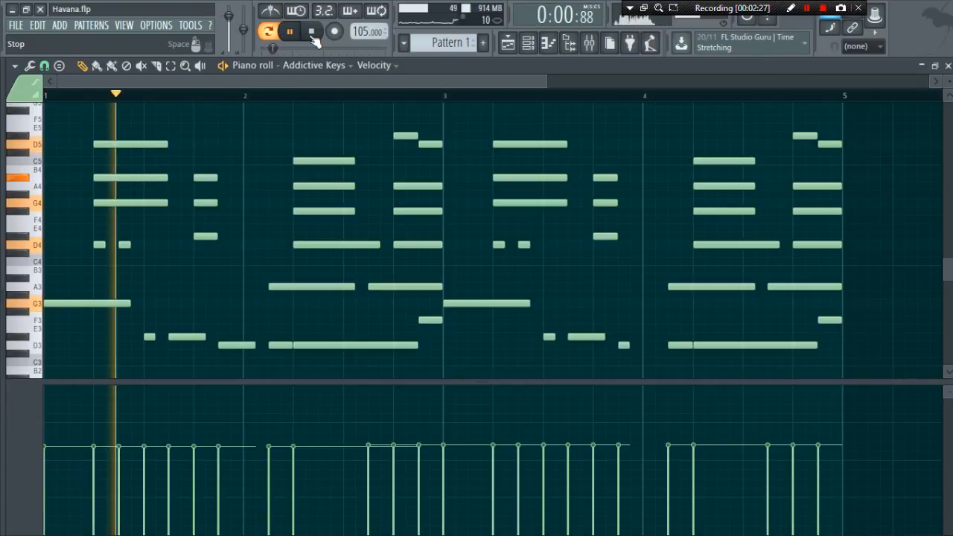
{"action": "left_click", "coordinate": [312, 29]}
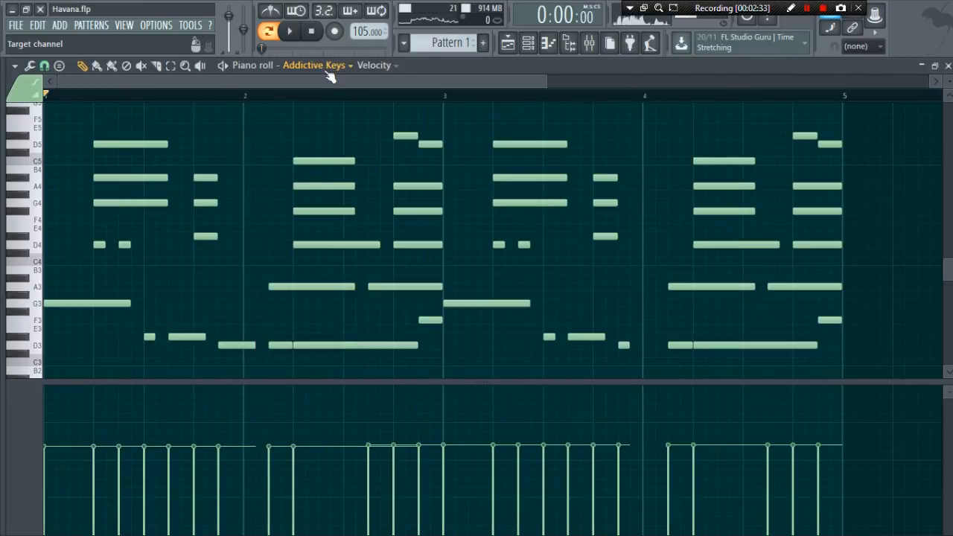
{"action": "left_click", "coordinate": [289, 30]}
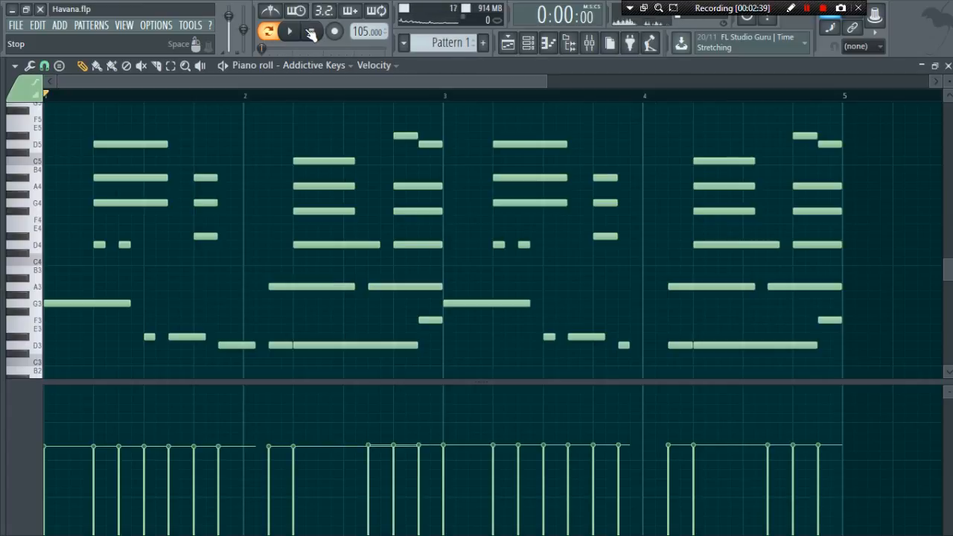
- Show the channel list, hear the pattern again, and bring the list back up
{"action": "left_click", "coordinate": [527, 42]}
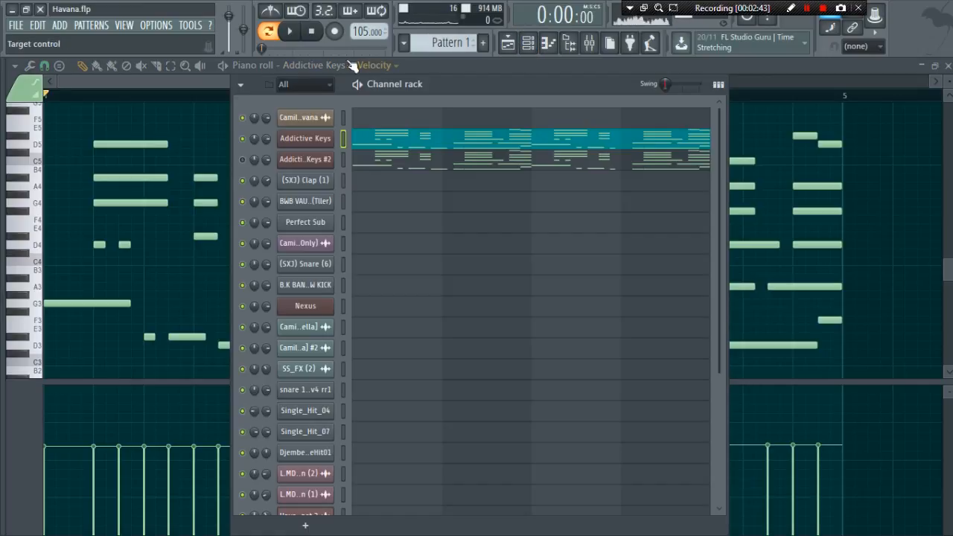
{"action": "left_click", "coordinate": [289, 31]}
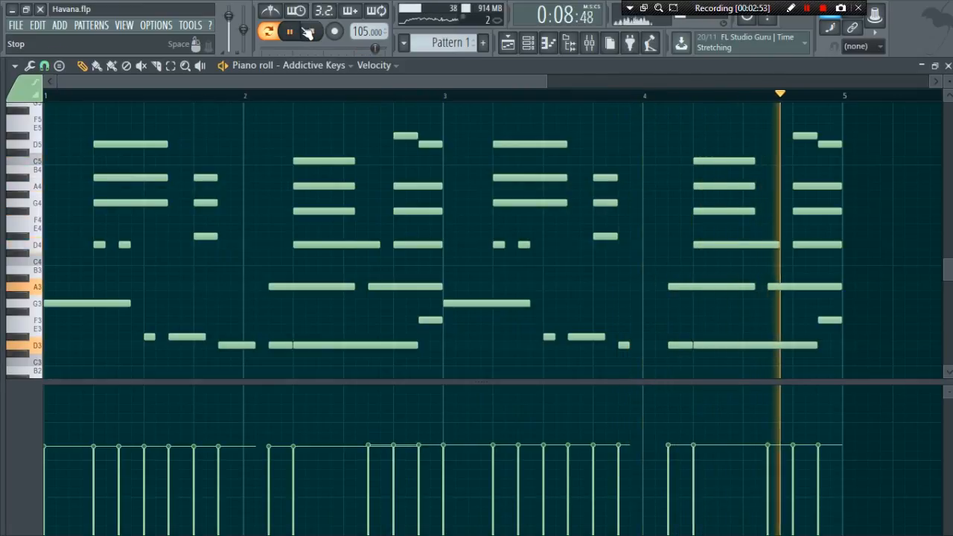
{"action": "left_click", "coordinate": [529, 41]}
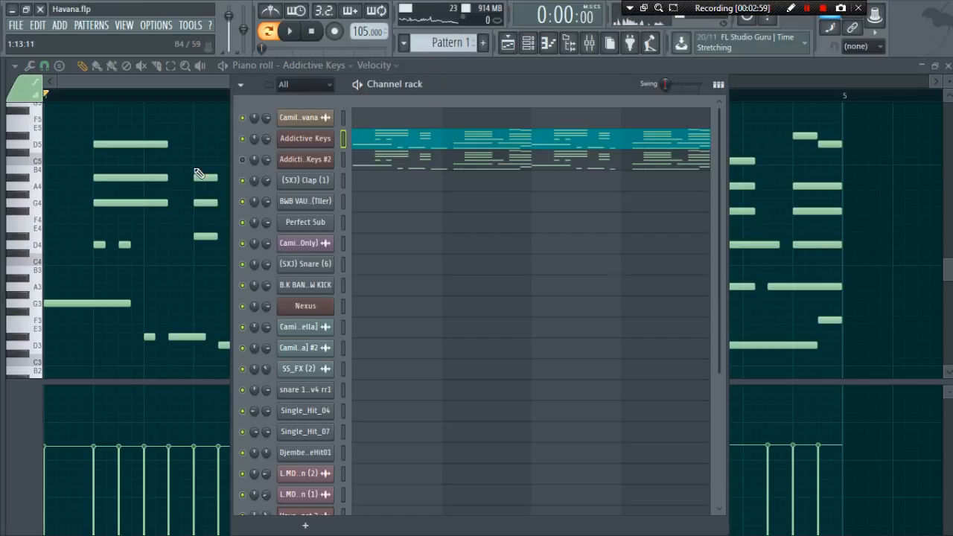
{"action": "mouse_move", "coordinate": [241, 158]}
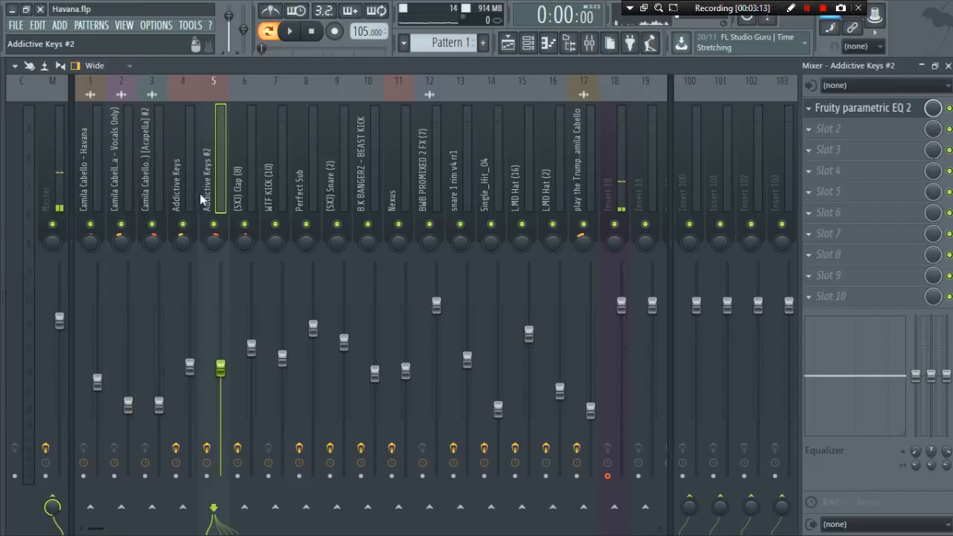
- Show the keys track's Fruity Parametric EQ 2, return to the playlist and list the channels
{"action": "left_click", "coordinate": [863, 107]}
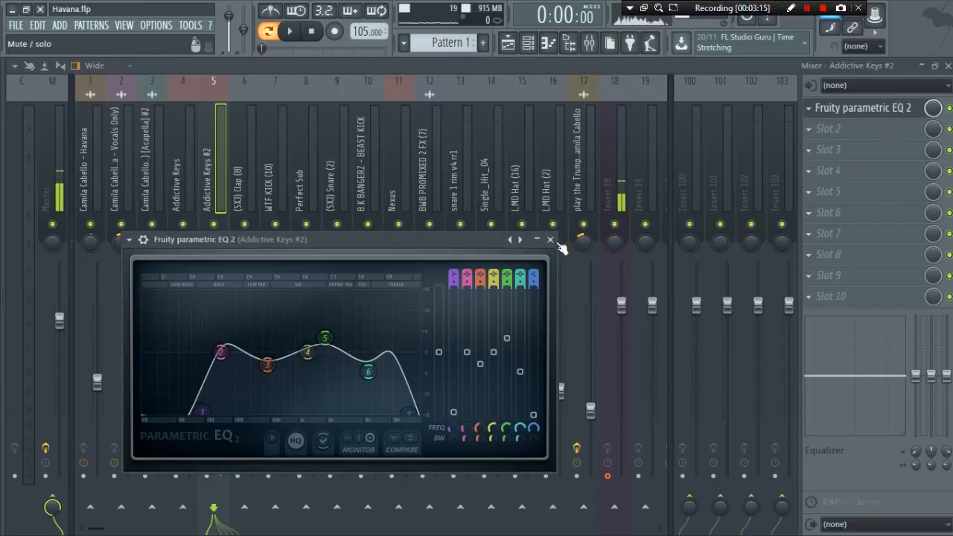
{"action": "mouse_move", "coordinate": [416, 319]}
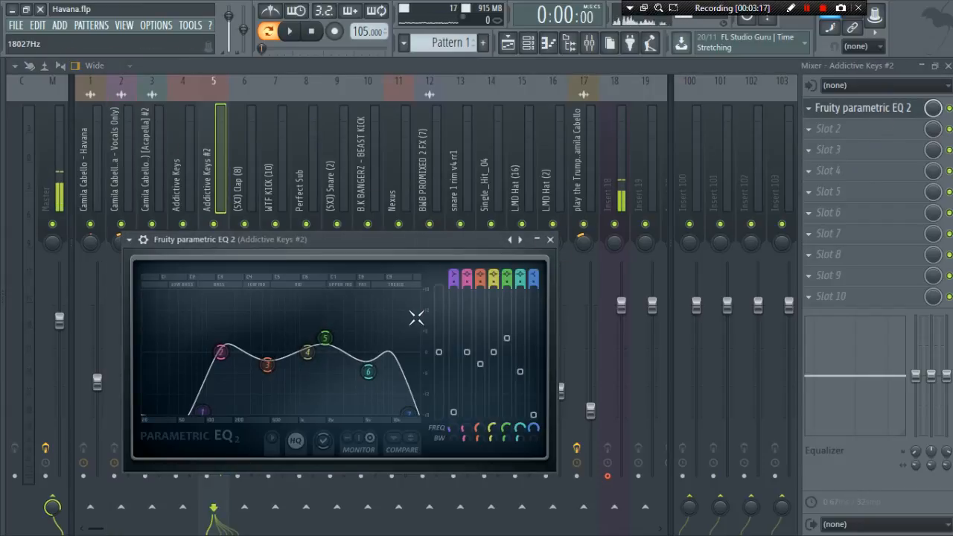
{"action": "left_click", "coordinate": [551, 238]}
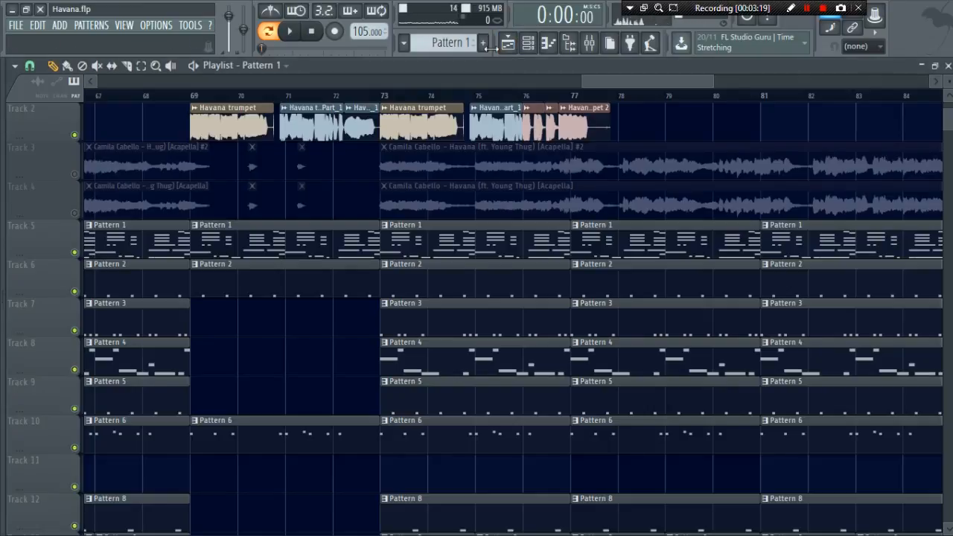
{"action": "left_click", "coordinate": [527, 43]}
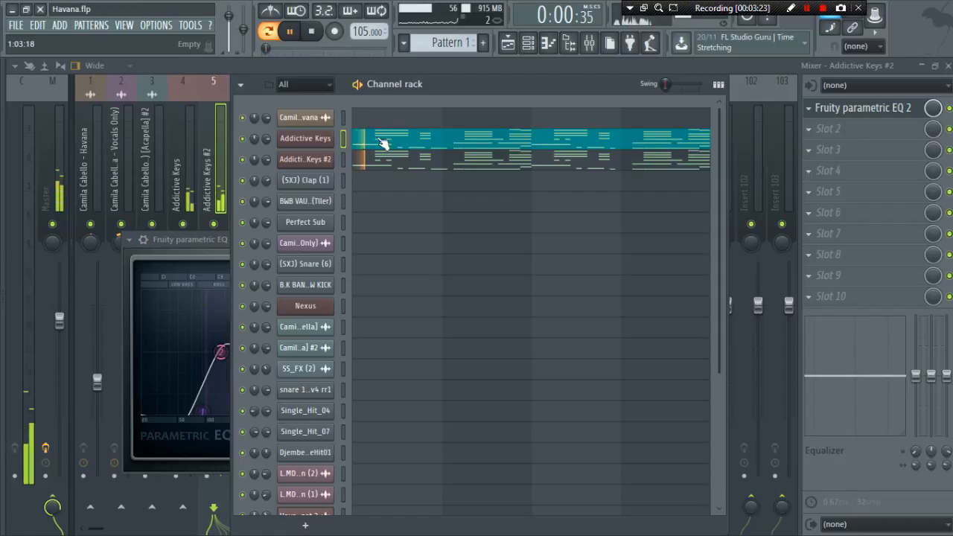
- Bring Pattern 2's (SKJ) Clap notes into the piano roll
{"action": "double_click", "coordinate": [385, 143]}
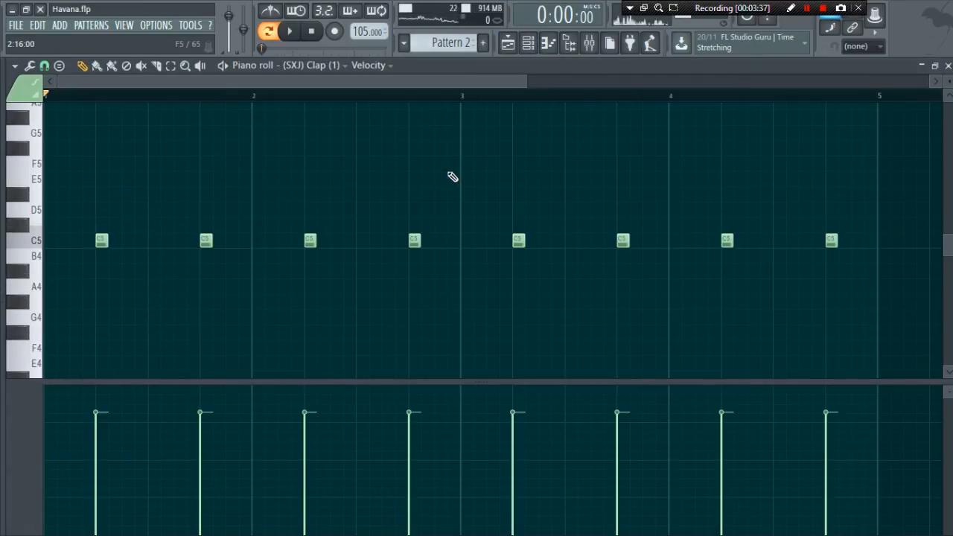
- Move on to Pattern 3's BWB VAULT KICK rhythm in the piano roll
{"action": "left_click", "coordinate": [289, 31]}
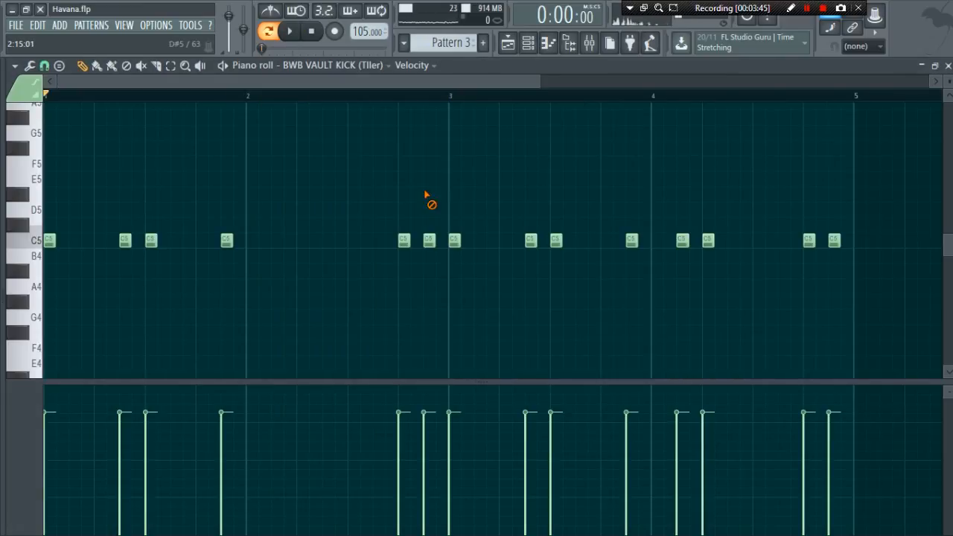
- Play the Pattern 3 kick rhythm and stop it
{"action": "left_click", "coordinate": [289, 30]}
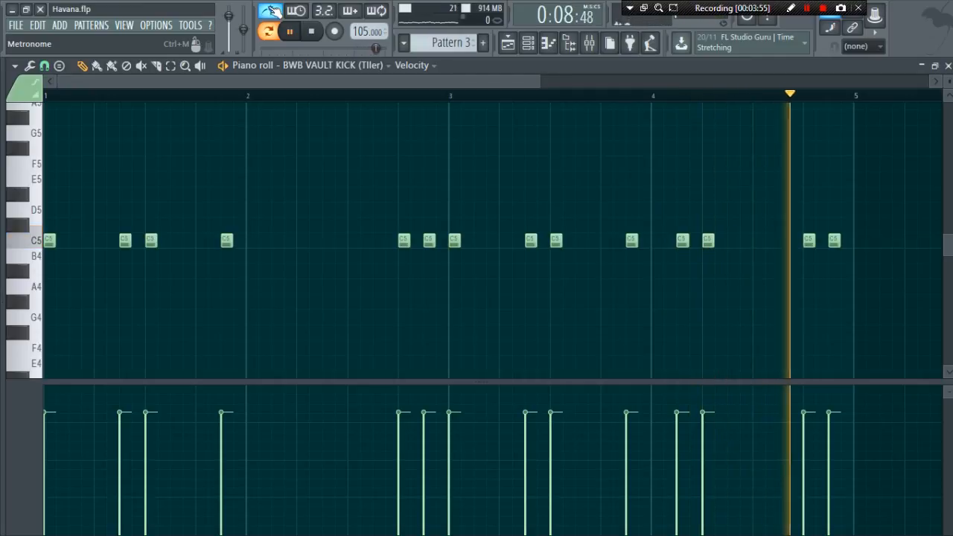
{"action": "left_click", "coordinate": [309, 30]}
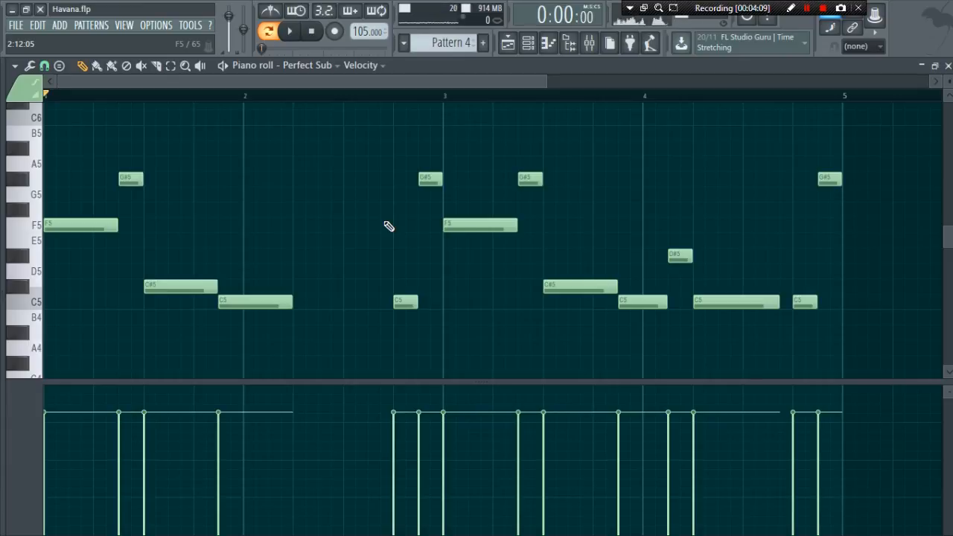
- Play the Perfect Sub bassline, then step through the snare to Pattern 6's hollow kick and listen
{"action": "left_click", "coordinate": [289, 31]}
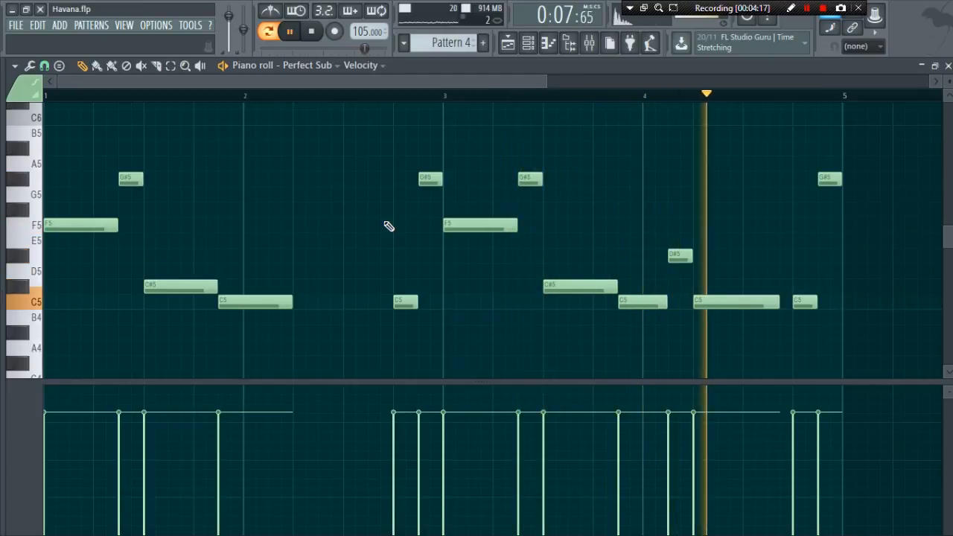
{"action": "left_click", "coordinate": [506, 42]}
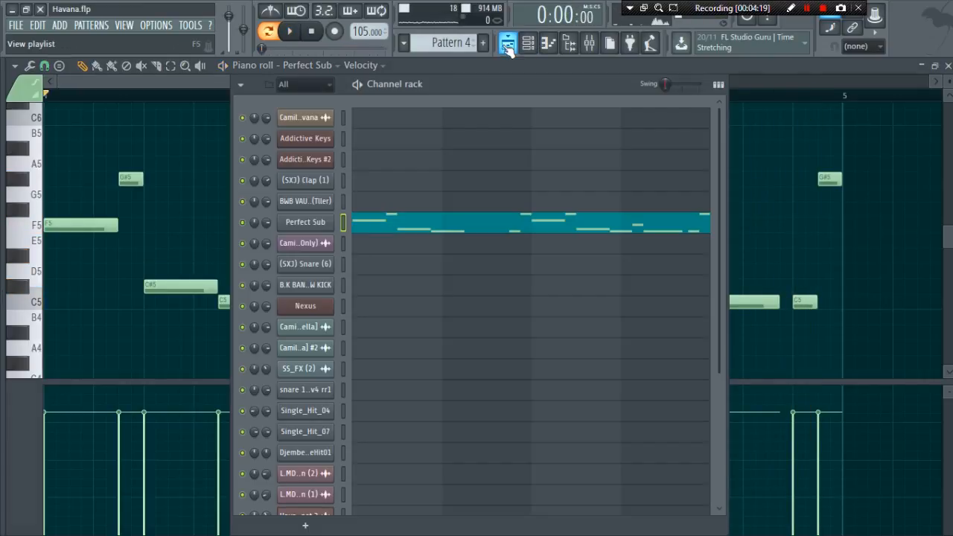
{"action": "left_click", "coordinate": [510, 42]}
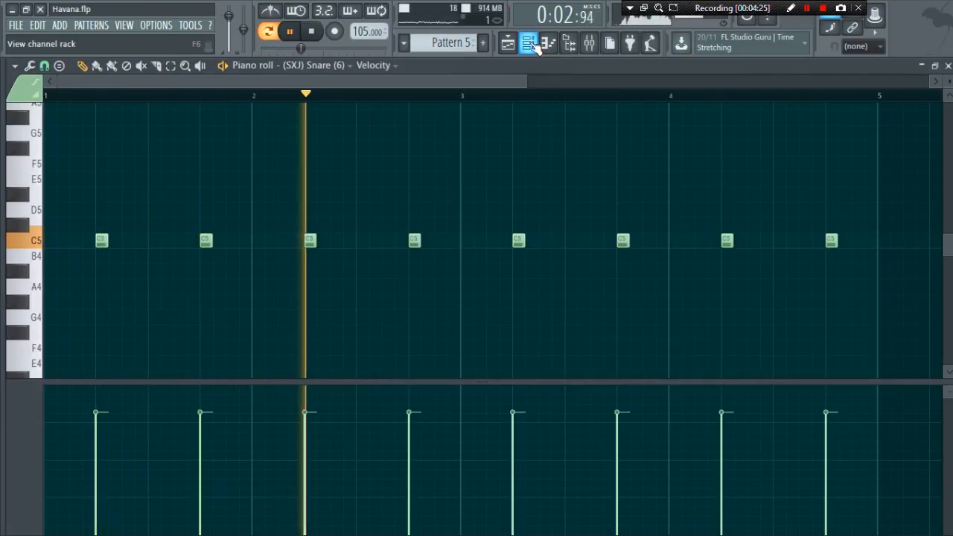
{"action": "left_click", "coordinate": [527, 42]}
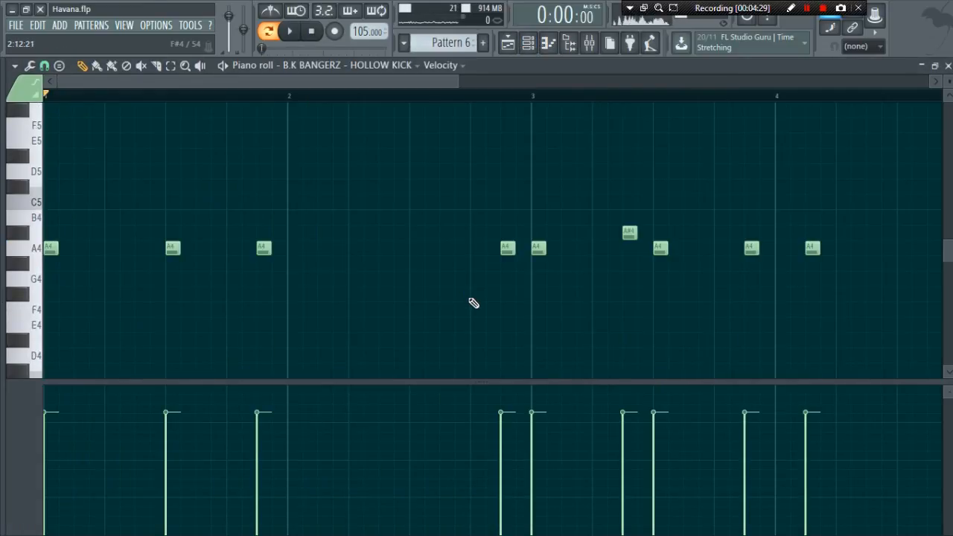
{"action": "left_click", "coordinate": [289, 30]}
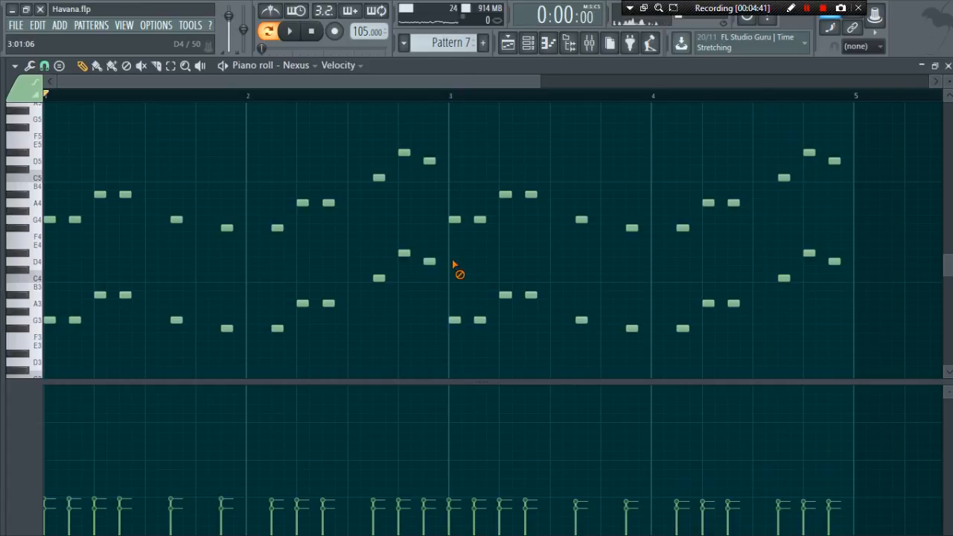
{"action": "mouse_move", "coordinate": [468, 262]}
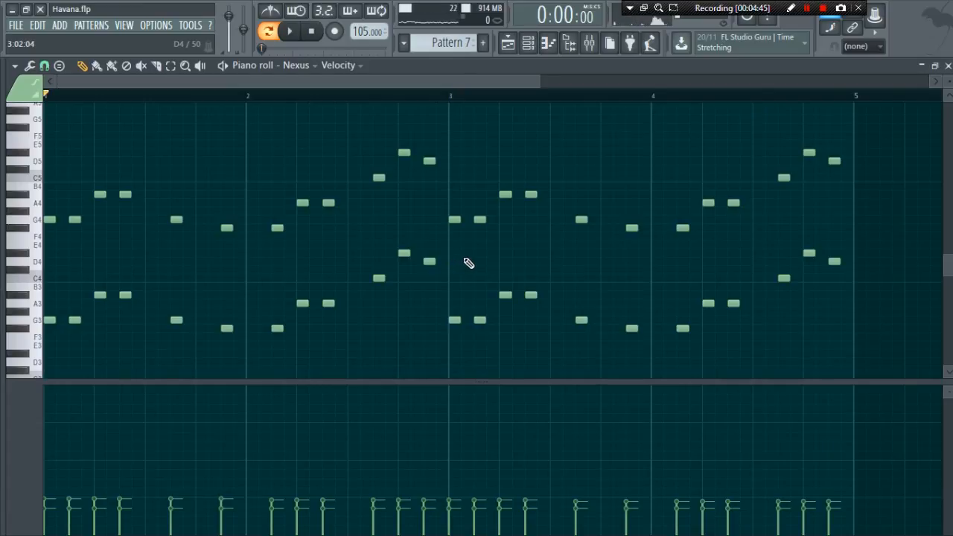
- Play the Nexus chord and single-hit percussion patterns, then bring up the channel rack
{"action": "left_click", "coordinate": [289, 31]}
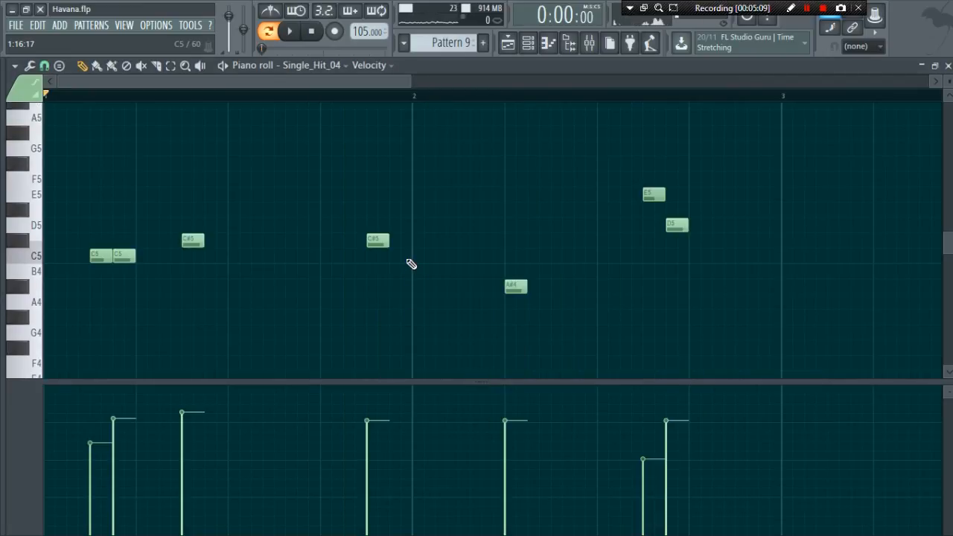
{"action": "left_click", "coordinate": [289, 31]}
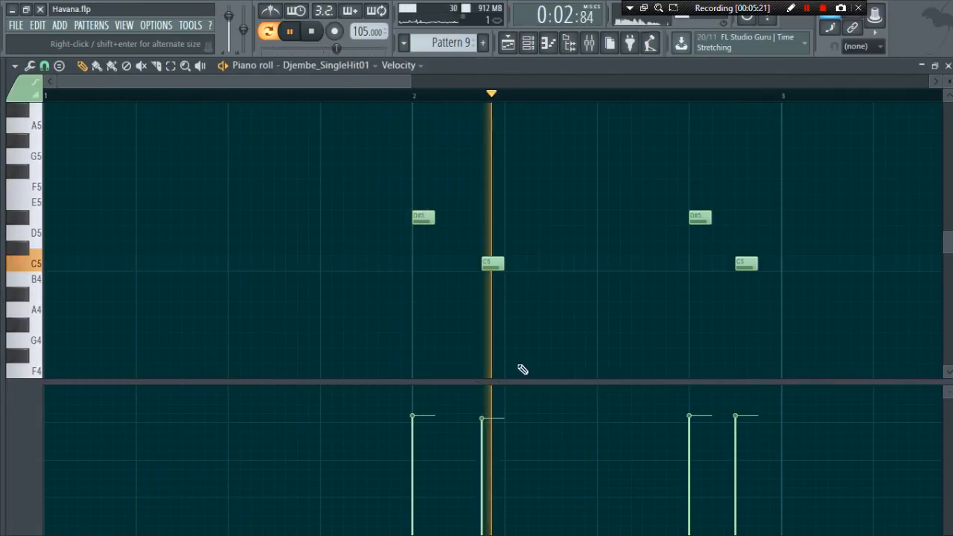
{"action": "left_click", "coordinate": [508, 41]}
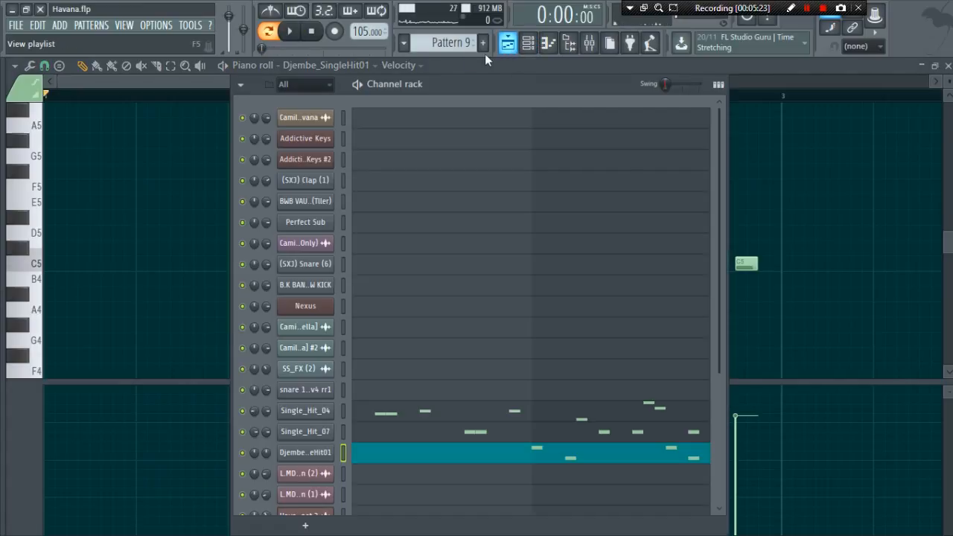
- Preview Pattern 10's sparse L.MD hats, then play Pattern 11's rolling hi-hats
{"action": "left_click", "coordinate": [483, 38]}
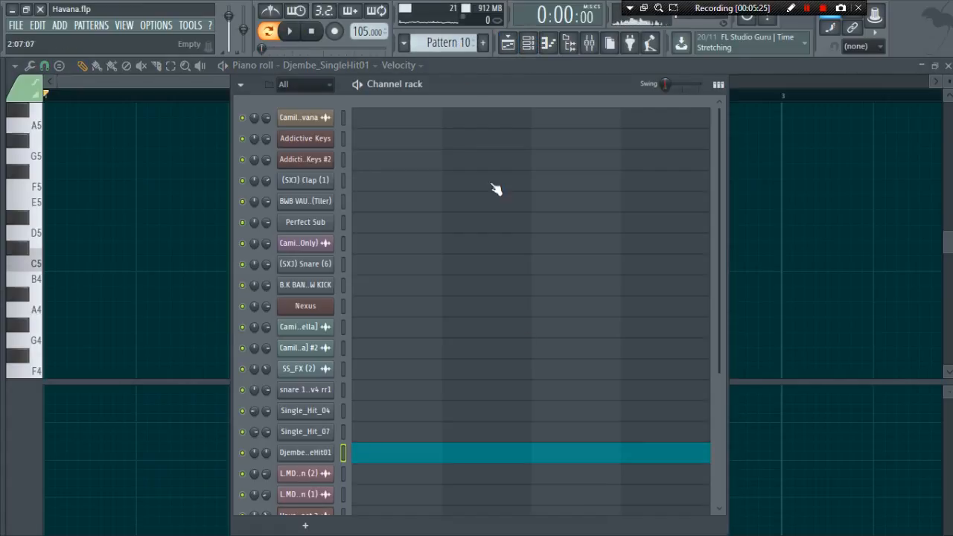
{"action": "scroll", "scroll_direction": "down", "scroll_amount": 3}
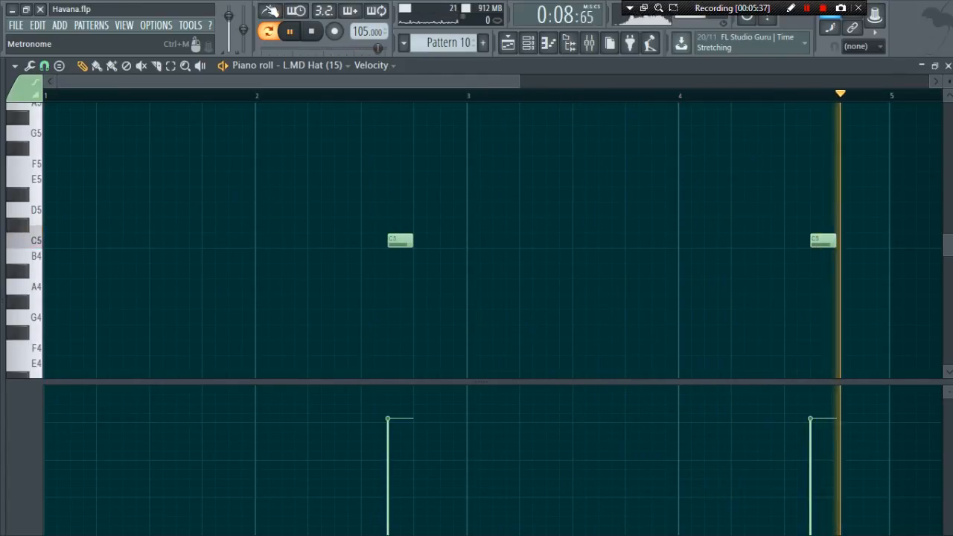
{"action": "left_click", "coordinate": [311, 30]}
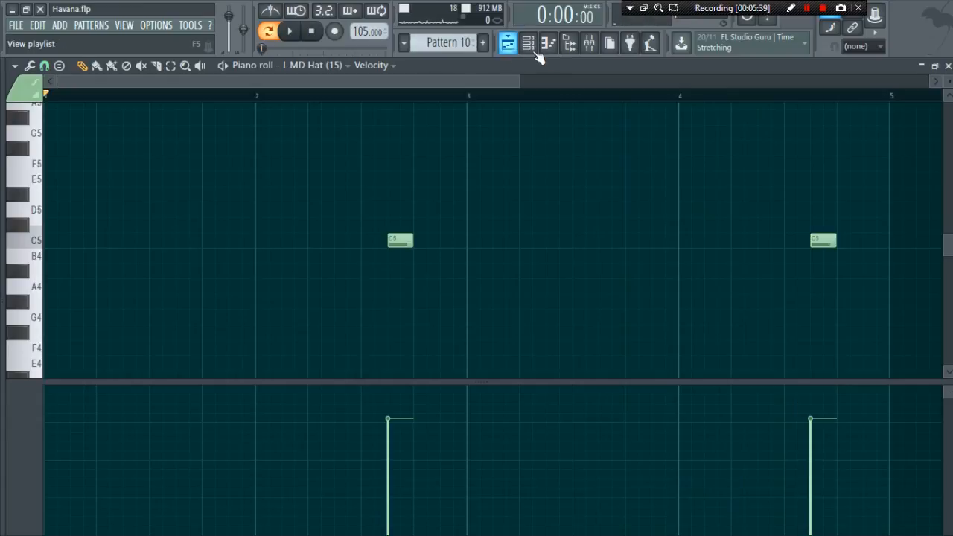
{"action": "left_click", "coordinate": [507, 42]}
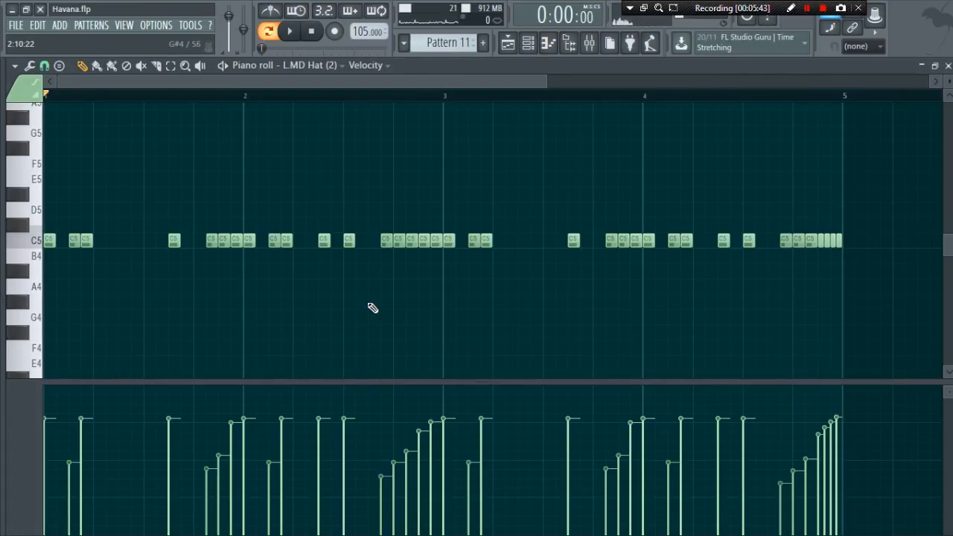
{"action": "left_click", "coordinate": [289, 31]}
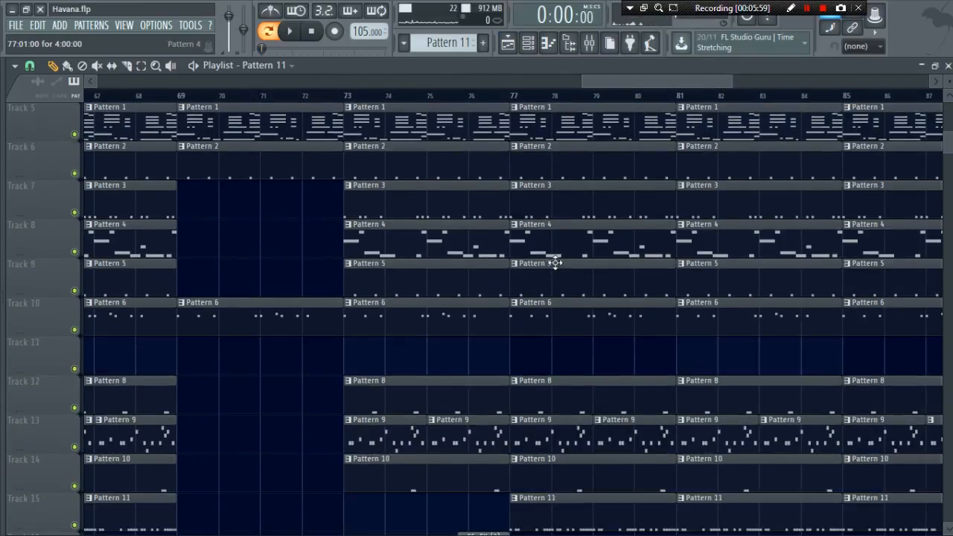
- Play the vocal FX clips on tracks 16–17 near bar 72, then return to the upper vocal tracks
{"action": "scroll", "scroll_direction": "down", "scroll_amount": 3}
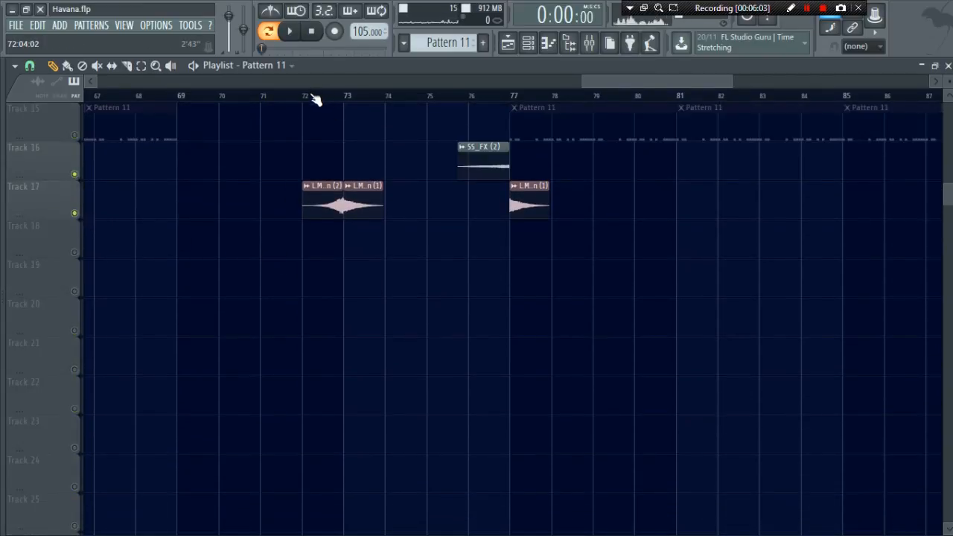
{"action": "left_click", "coordinate": [289, 30]}
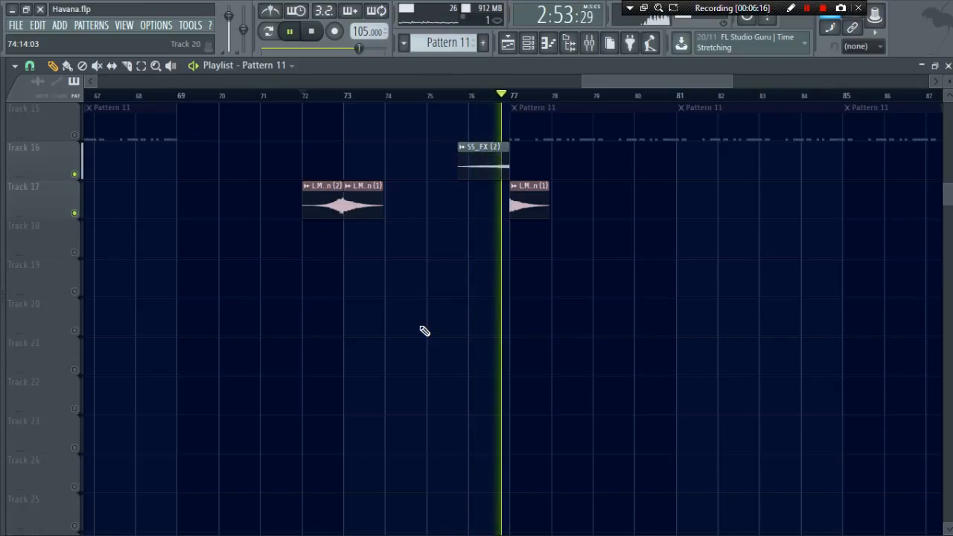
{"action": "left_click", "coordinate": [289, 29]}
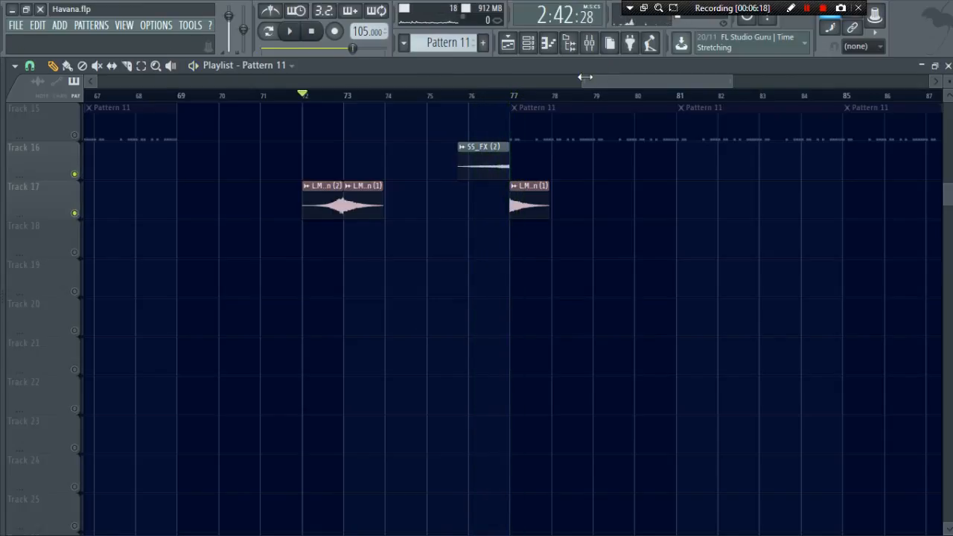
{"action": "scroll", "scroll_direction": "left", "scroll_amount": 3}
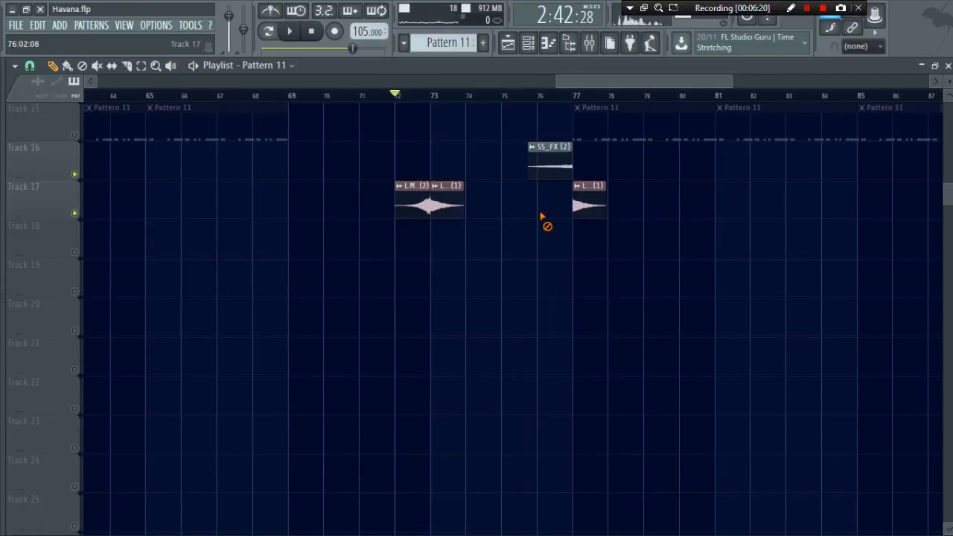
{"action": "scroll", "scroll_direction": "up", "scroll_amount": 3}
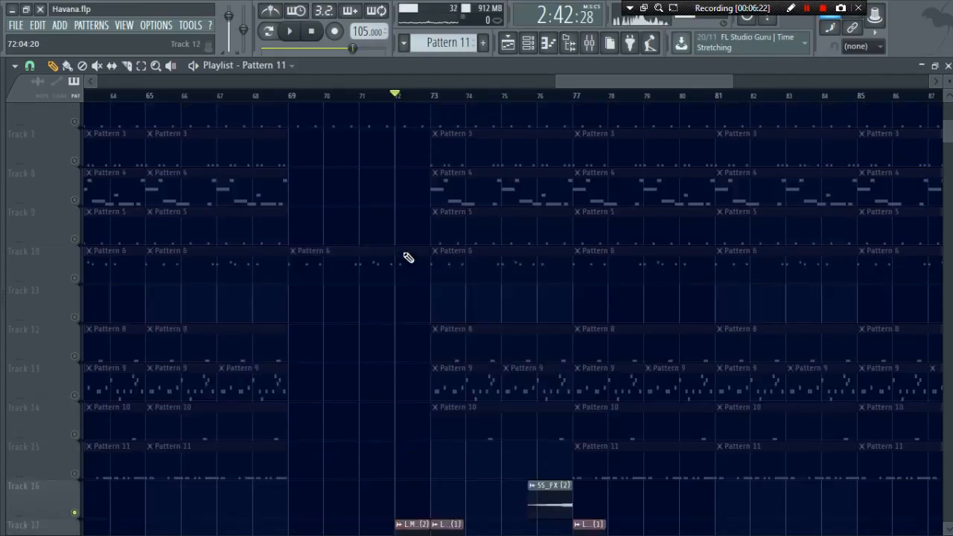
{"action": "scroll", "scroll_direction": "up", "scroll_amount": 3}
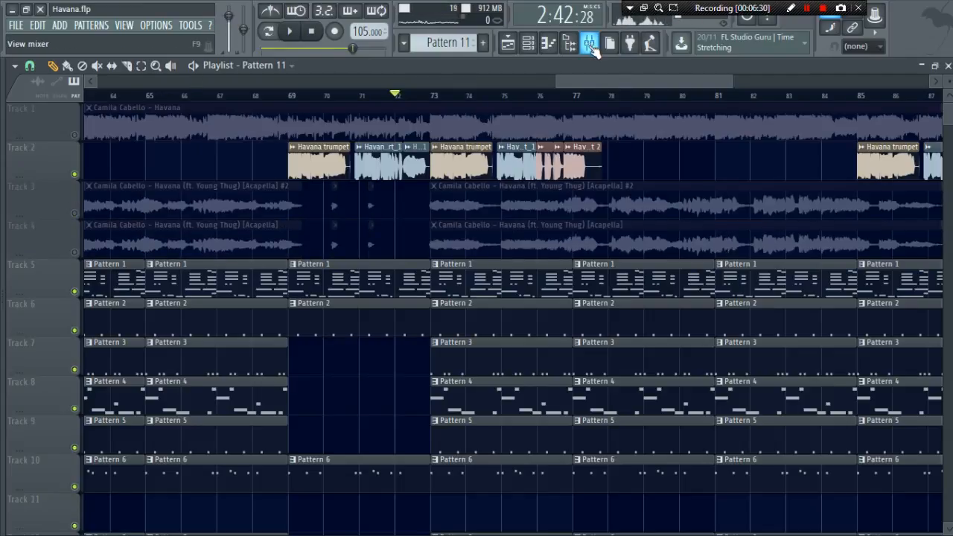
- Play the Havana arrangement, jump past the trumpet clips, and zoom out to the whole song
{"action": "left_click", "coordinate": [289, 30]}
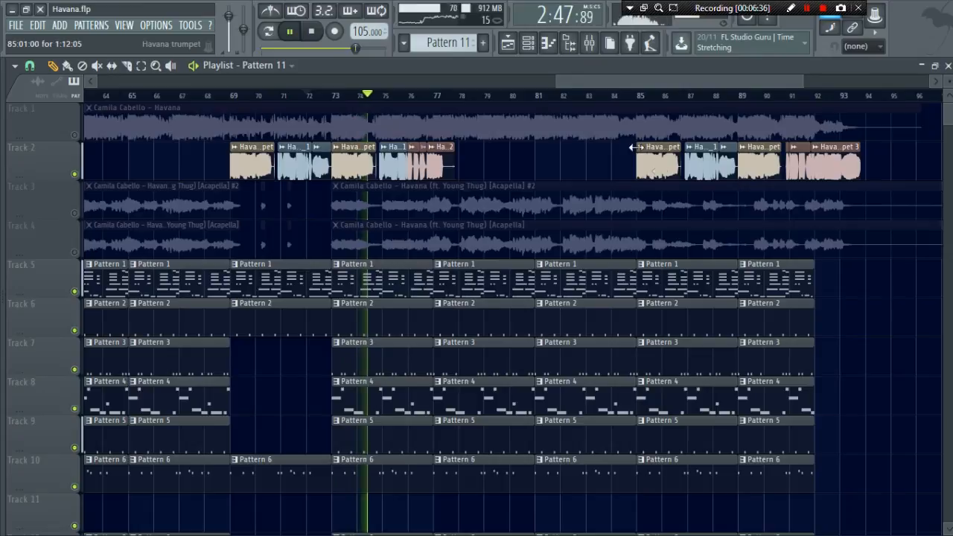
{"action": "left_click", "coordinate": [646, 96]}
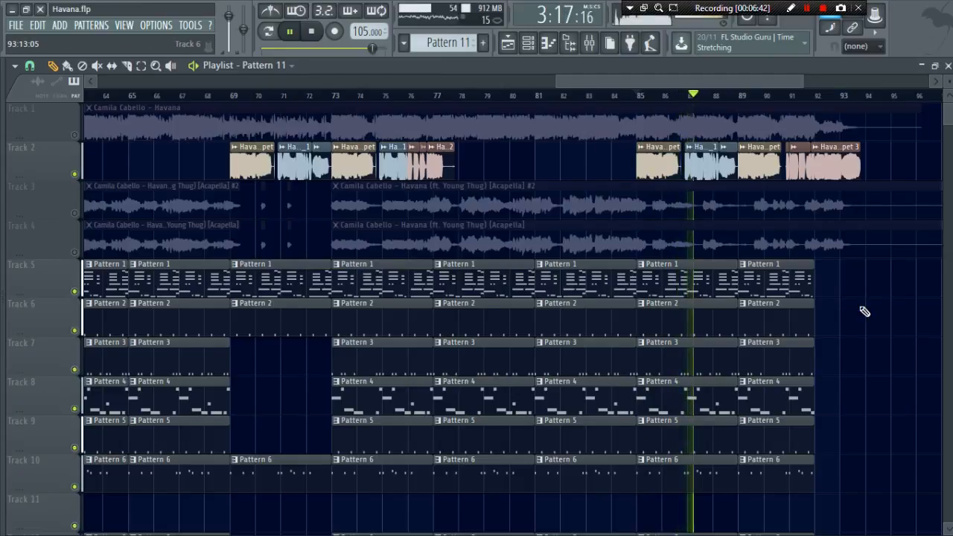
{"action": "scroll", "scroll_direction": "down", "scroll_amount": 3}
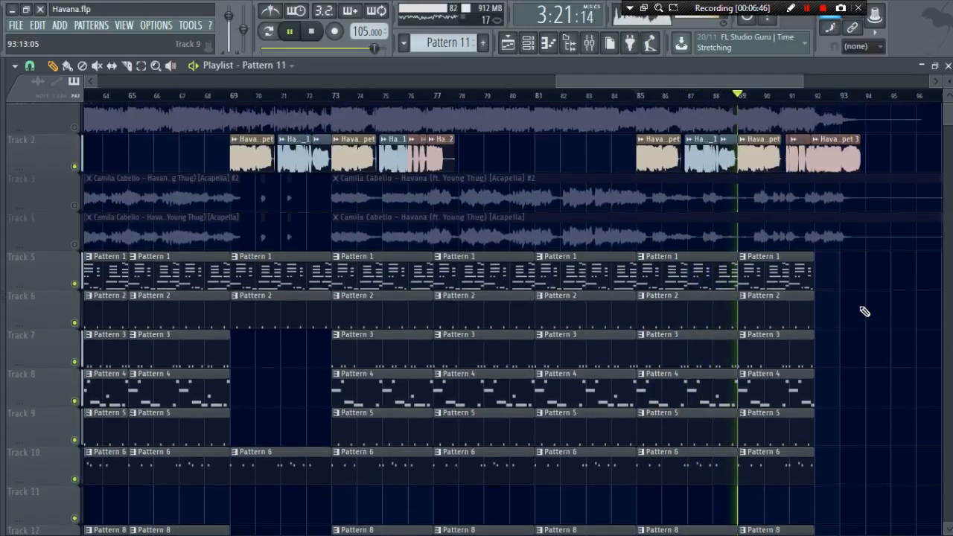
{"action": "scroll", "scroll_direction": "up", "scroll_amount": 3}
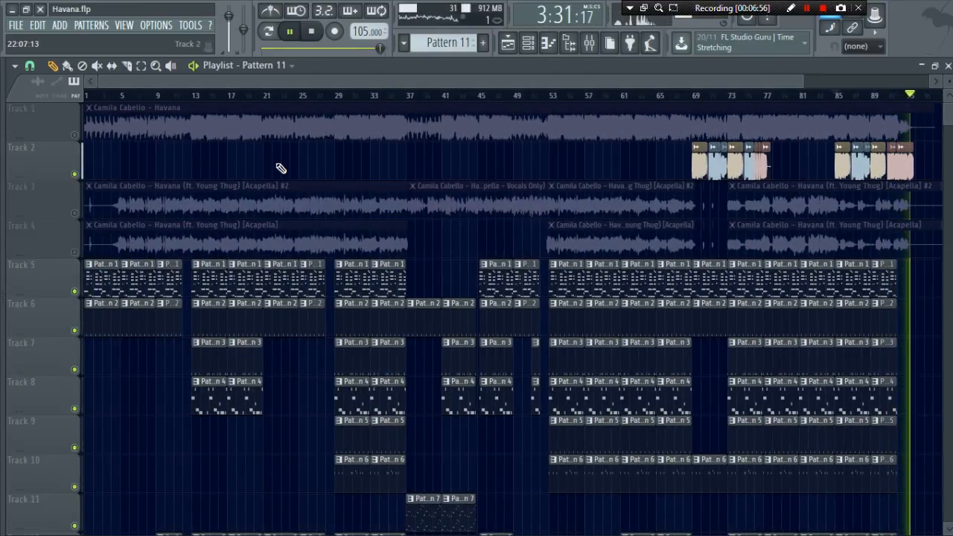
{"action": "left_click", "coordinate": [289, 29]}
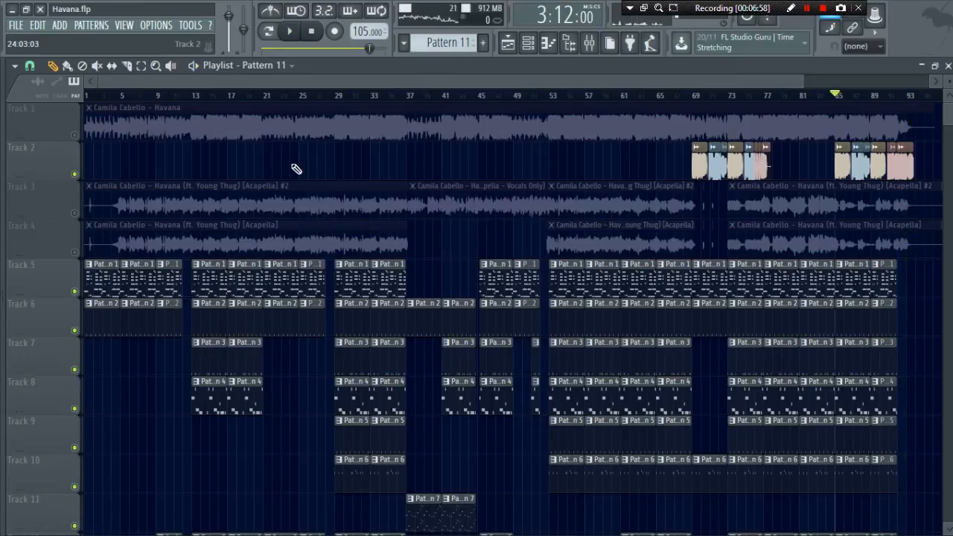